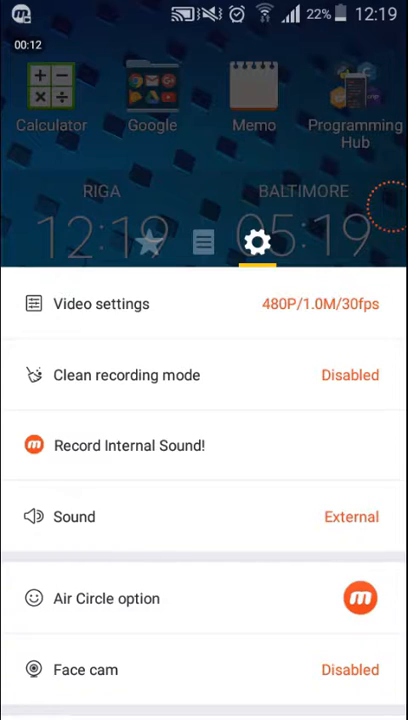
Step: Browse the settings list and the recommended apps page, then return to settings
scroll("down", 3)
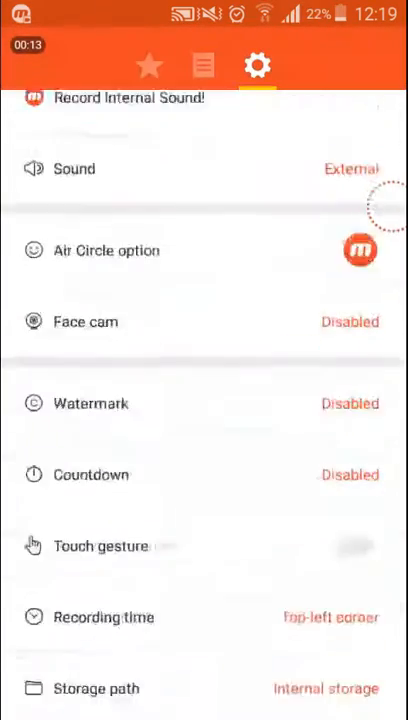
scroll("down", 3)
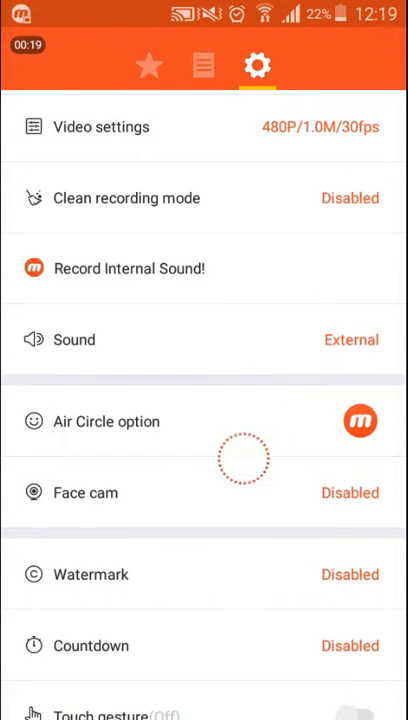
left_click(360, 420)
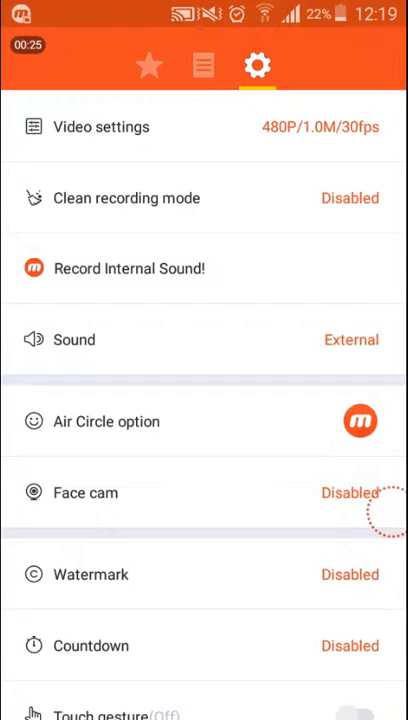
scroll("up", 3)
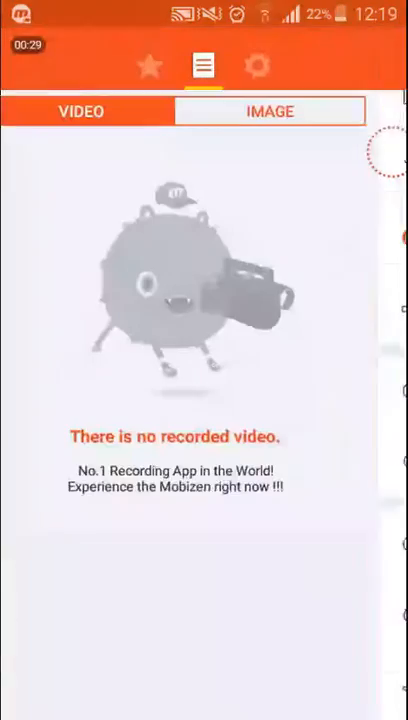
left_click(148, 64)
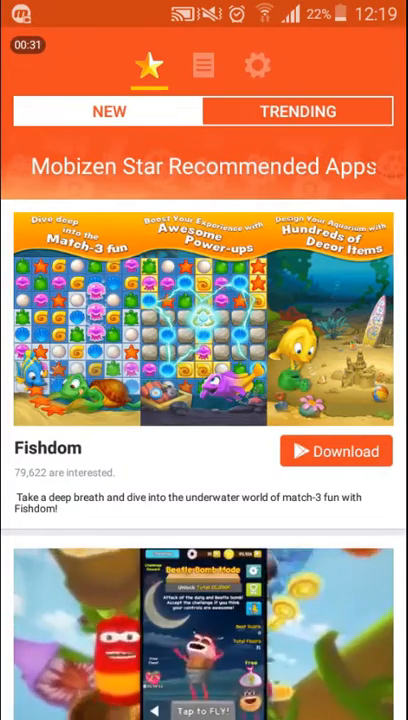
left_click(258, 64)
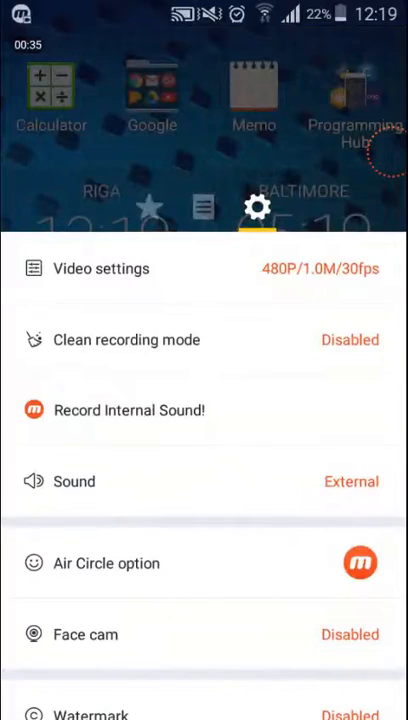
Step: Set video to 480p resolution and 30fps frame rate, keeping 1.0M quality
left_click(100, 268)
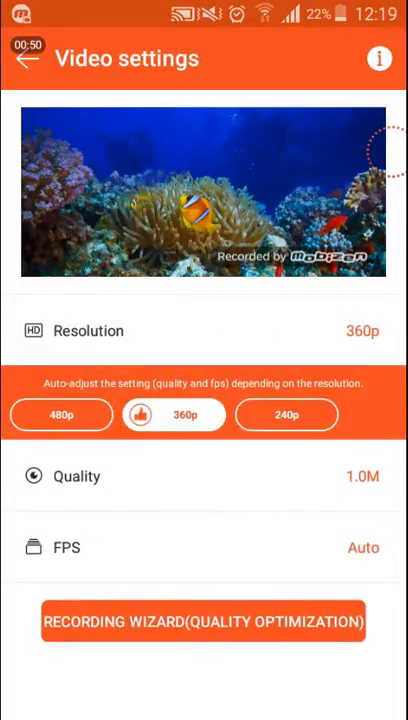
left_click(60, 414)
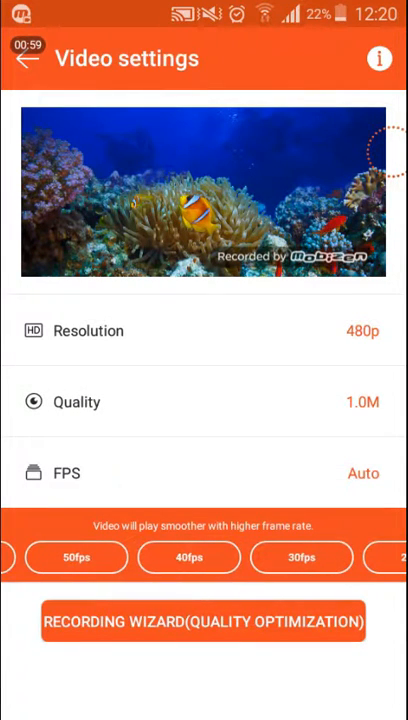
left_click(300, 556)
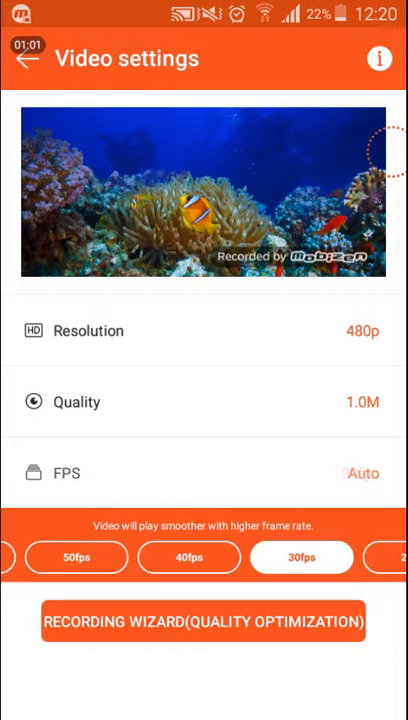
left_click(302, 556)
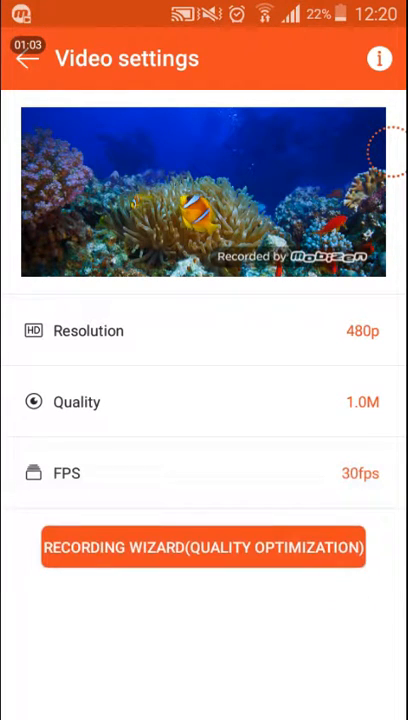
left_click(28, 58)
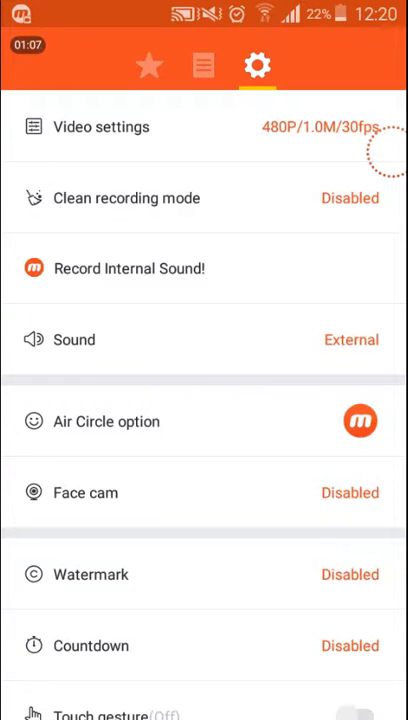
Step: Try the picture Air Circle and end with the Mobizen logo selected
left_click(104, 420)
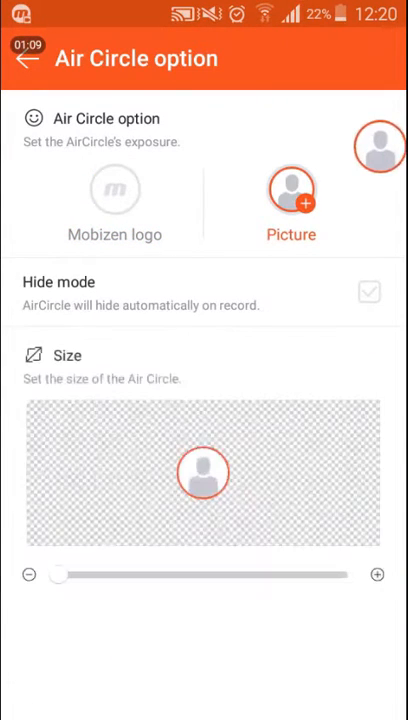
left_click(116, 190)
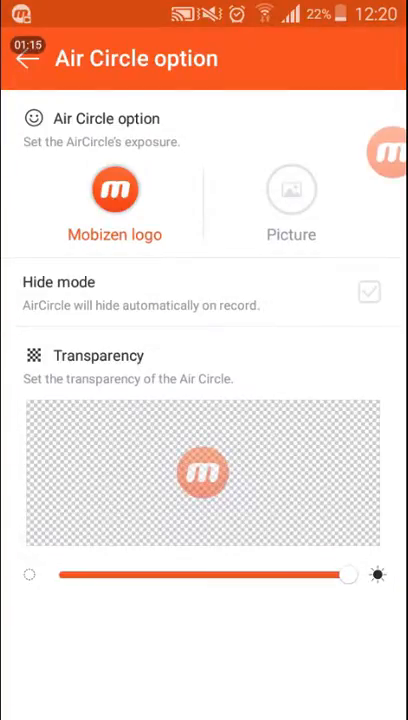
left_click(292, 190)
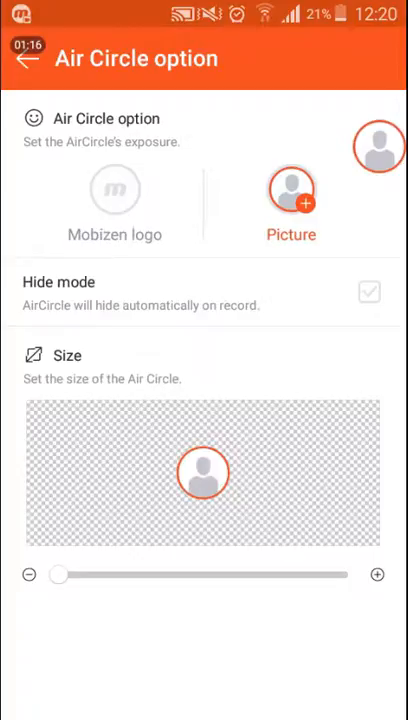
left_click(116, 190)
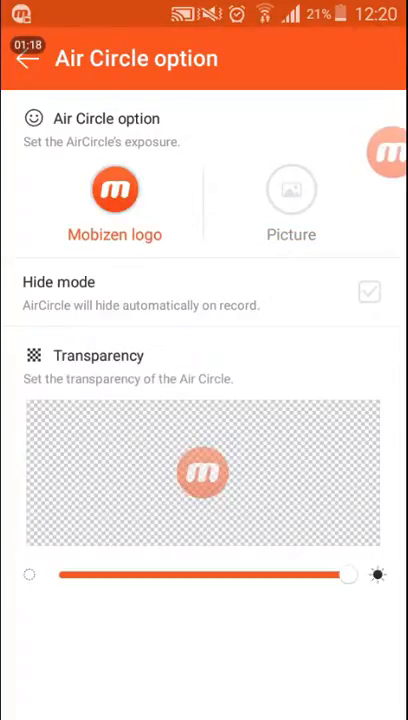
left_click_drag(344, 576, 58, 576)
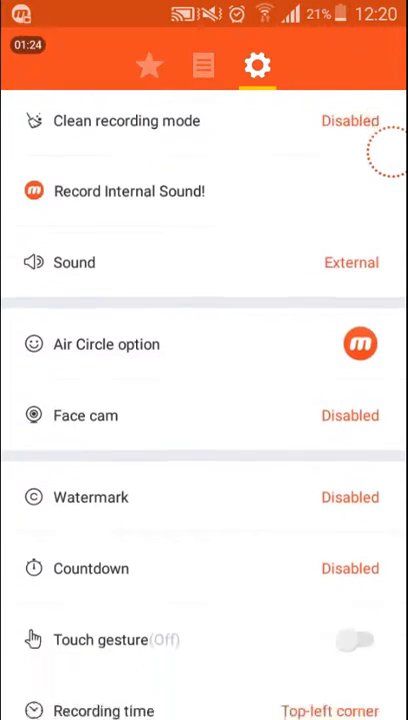
Step: Disable the Watermark Enabled toggle for recordings
left_click(92, 496)
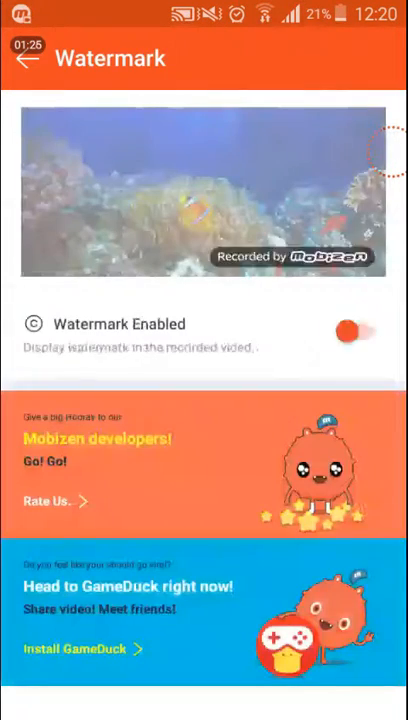
left_click(356, 330)
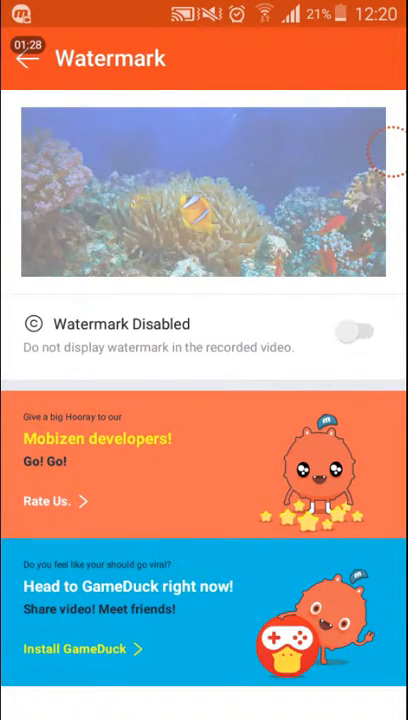
left_click(24, 58)
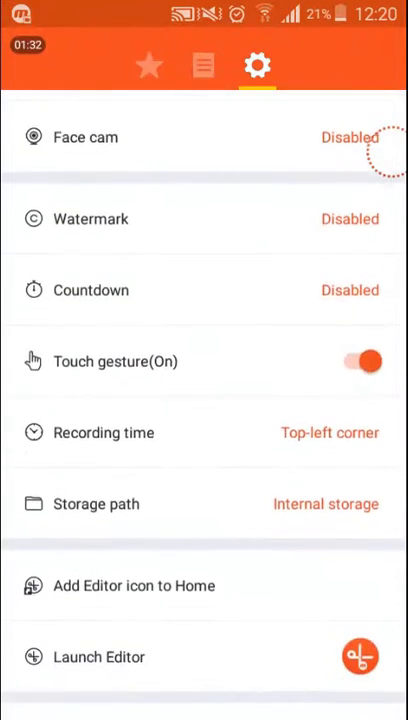
Step: Switch the Touch gesture toggle off, keeping storage on internal storage
left_click(360, 360)
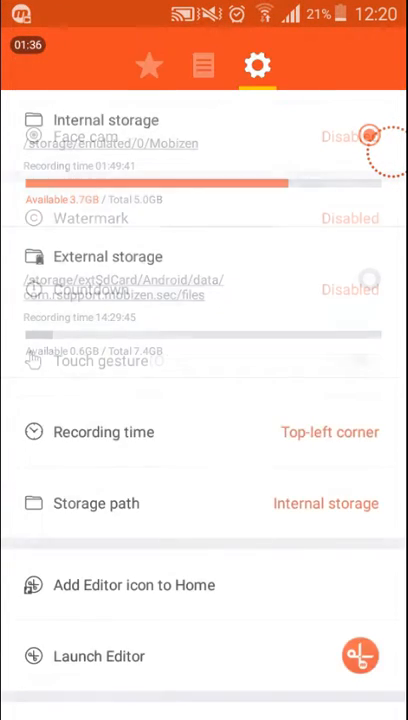
left_click(104, 432)
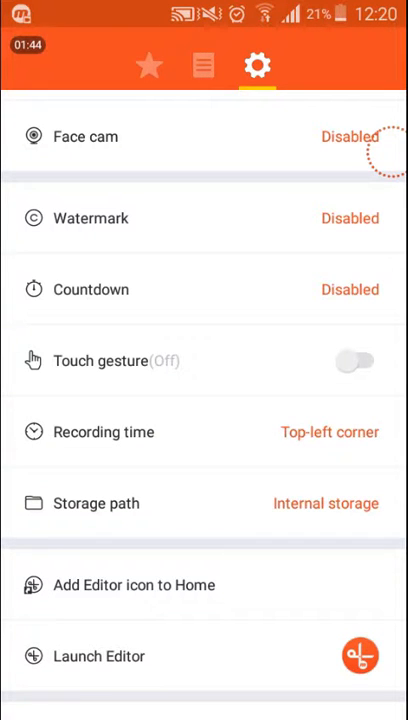
left_click(96, 504)
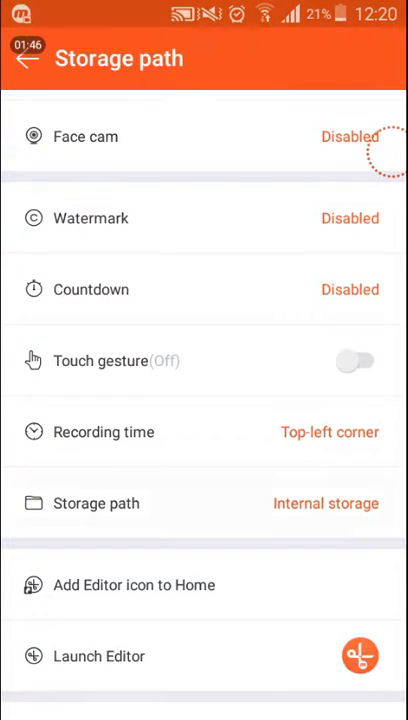
left_click(96, 504)
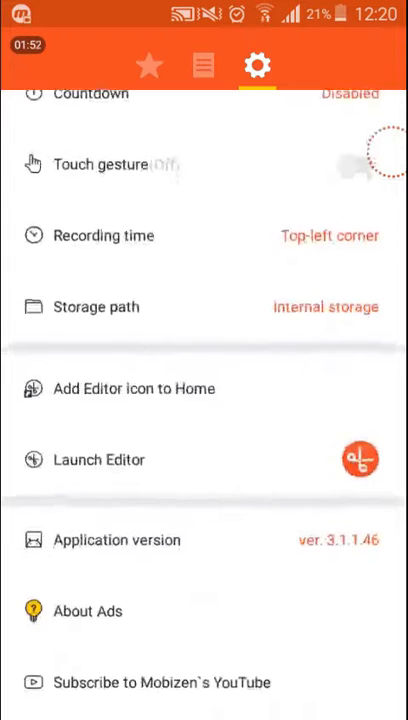
left_click(364, 164)
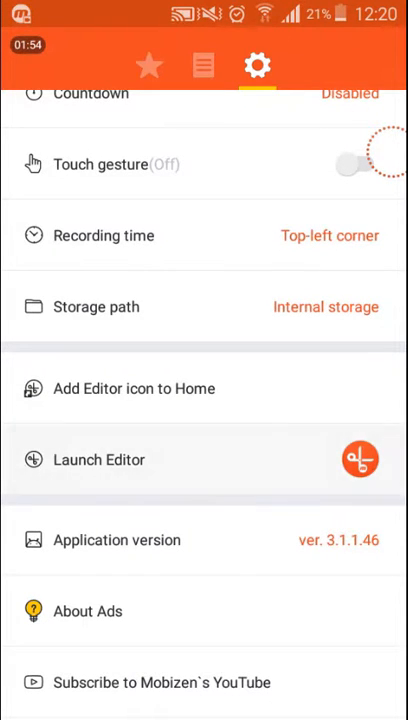